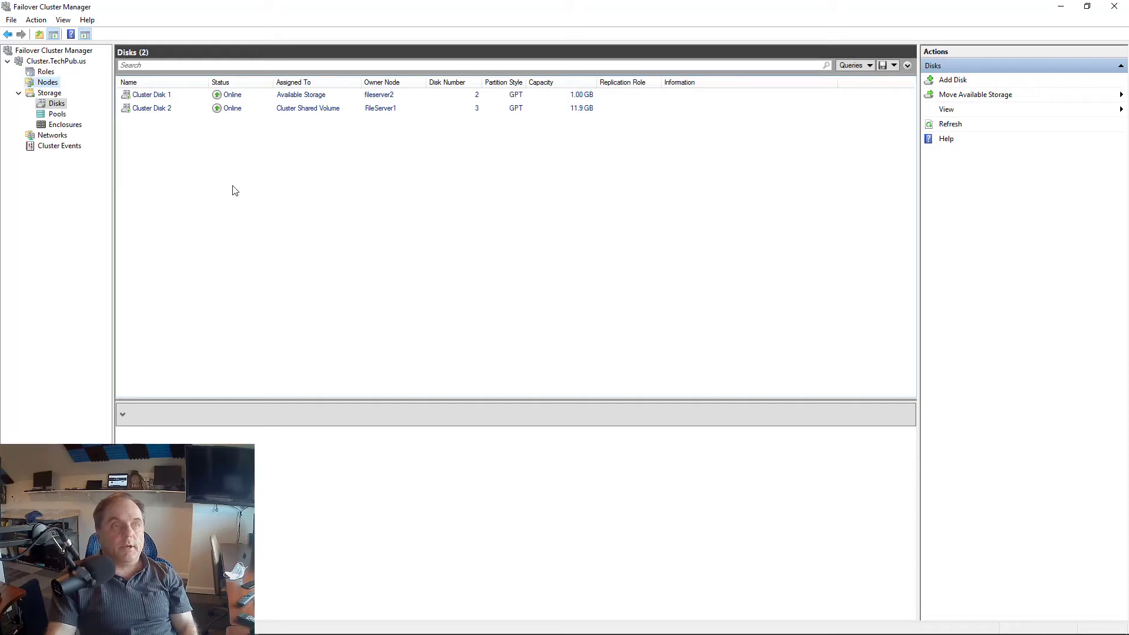
Step: Show the Nodes list with FileServer1 and fileserver2 and their votes
left_click(47, 81)
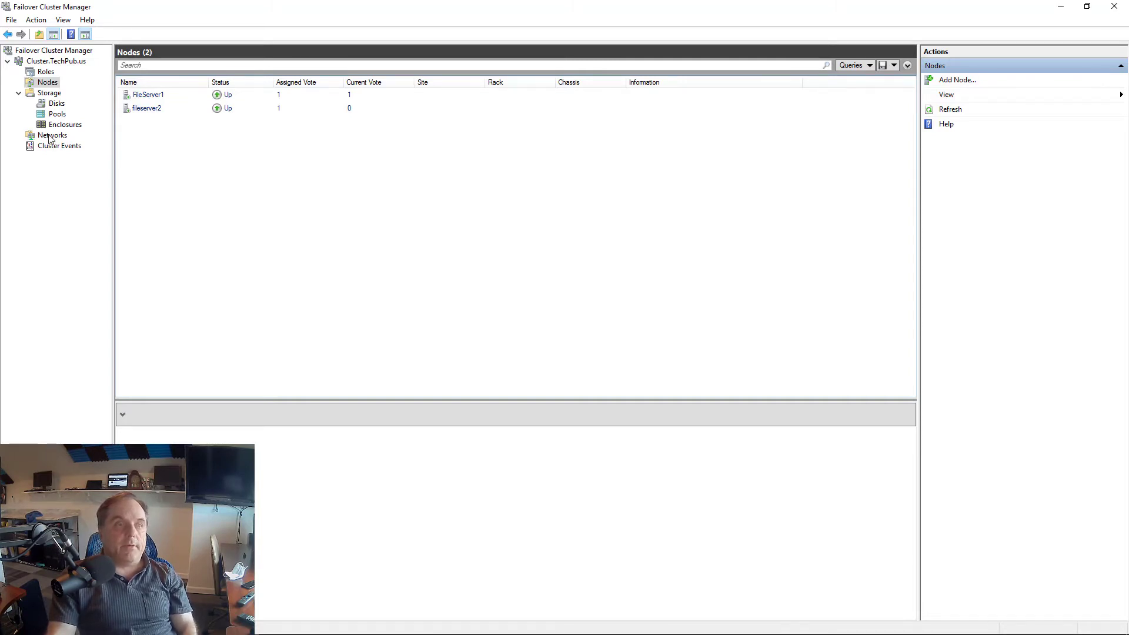
Step: Open the Storage Disks list and show Cluster Disk 1's details and volume
left_click(56, 103)
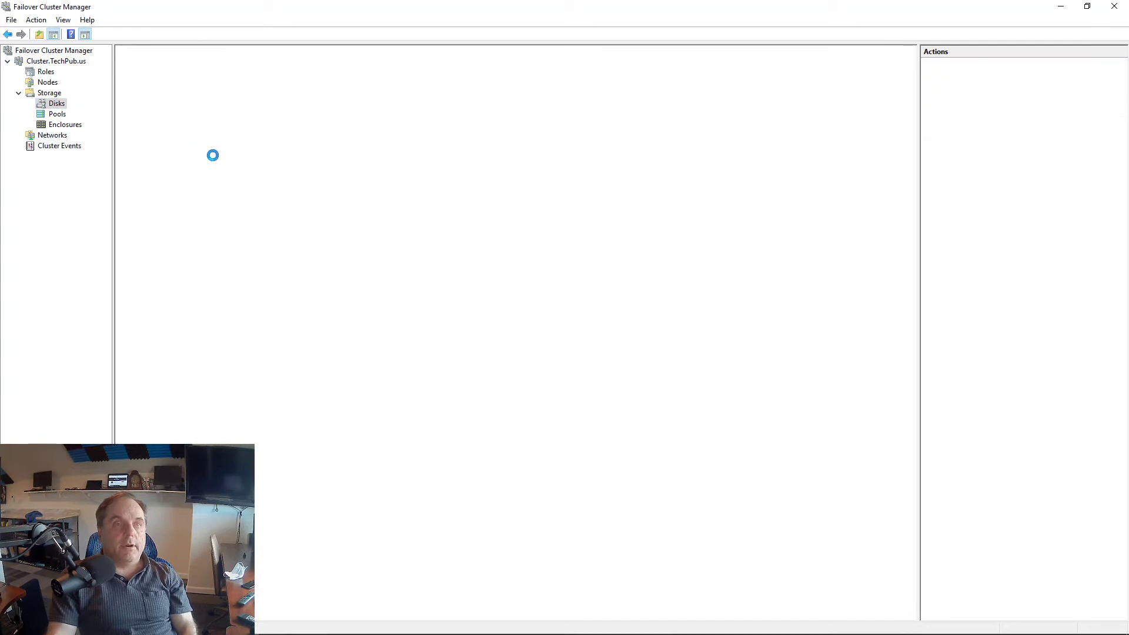
left_click(57, 103)
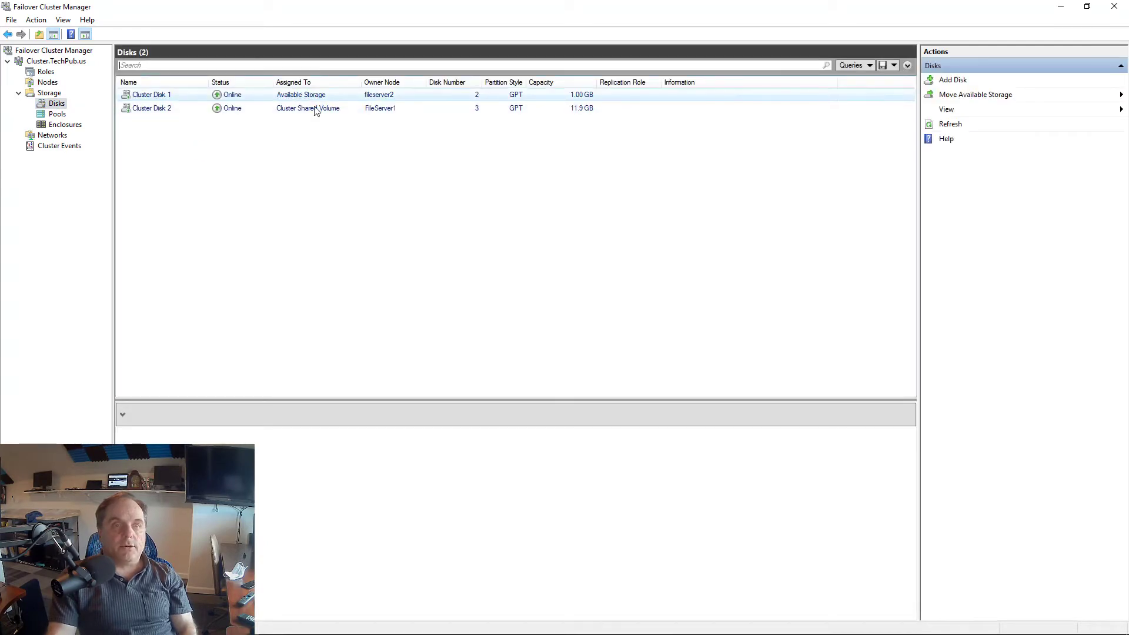
left_click(151, 95)
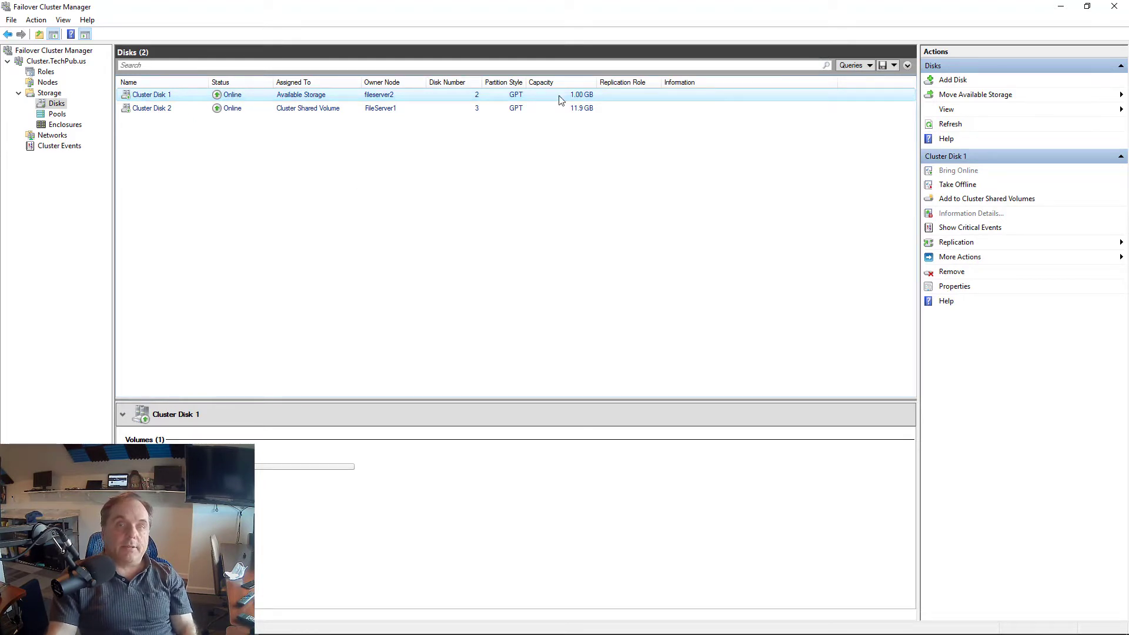
mouse_move(596, 100)
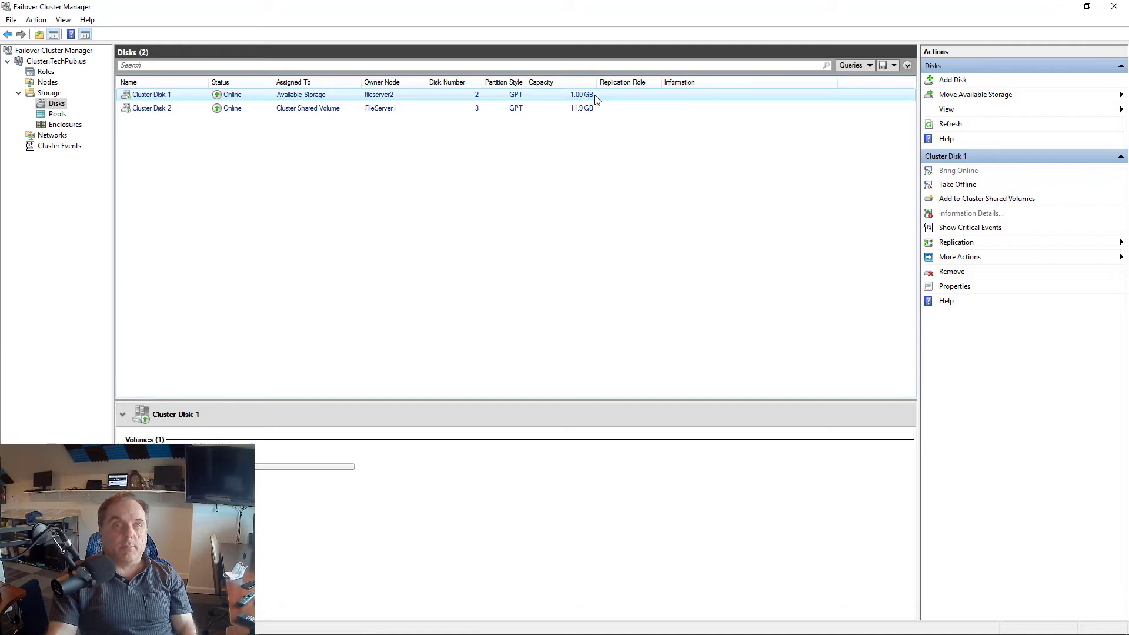
mouse_move(465, 152)
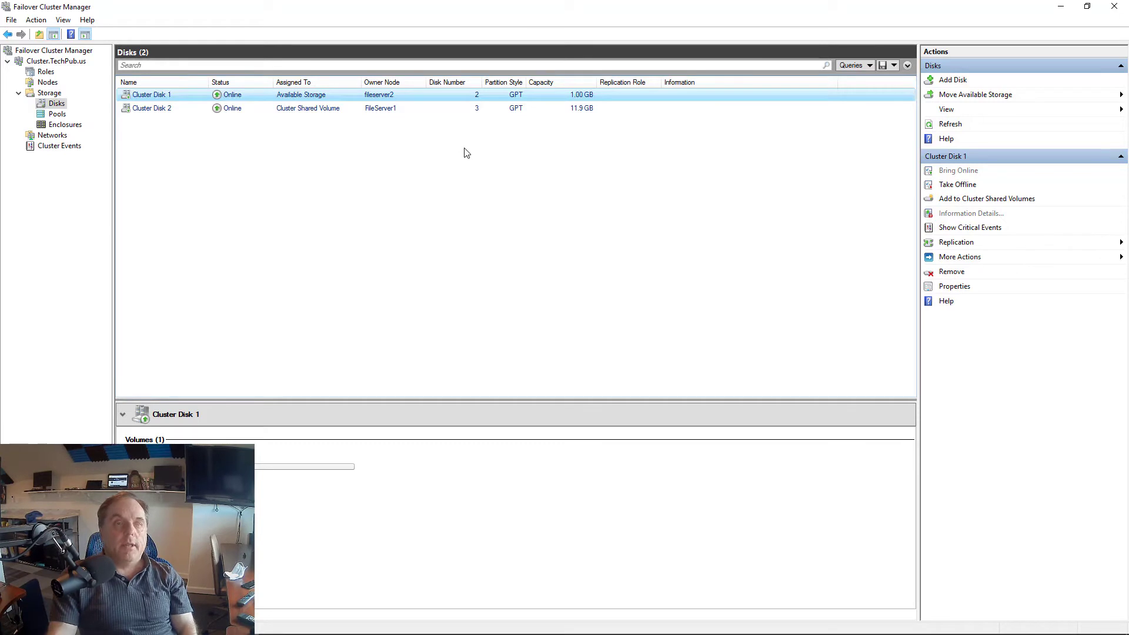
mouse_move(324, 148)
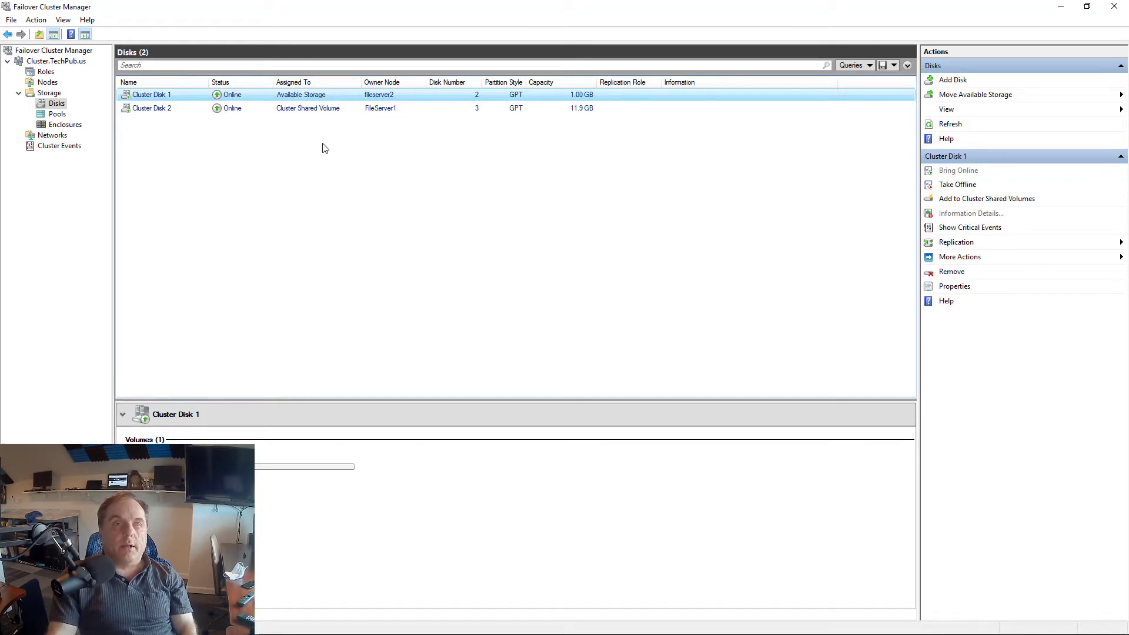
mouse_move(334, 103)
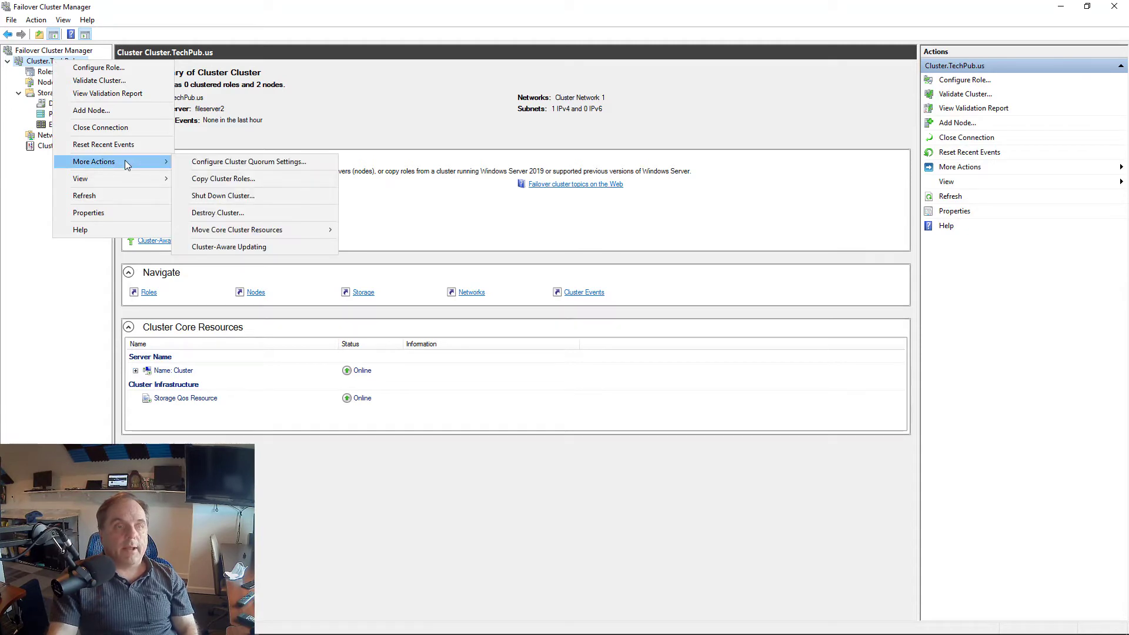
mouse_move(248, 161)
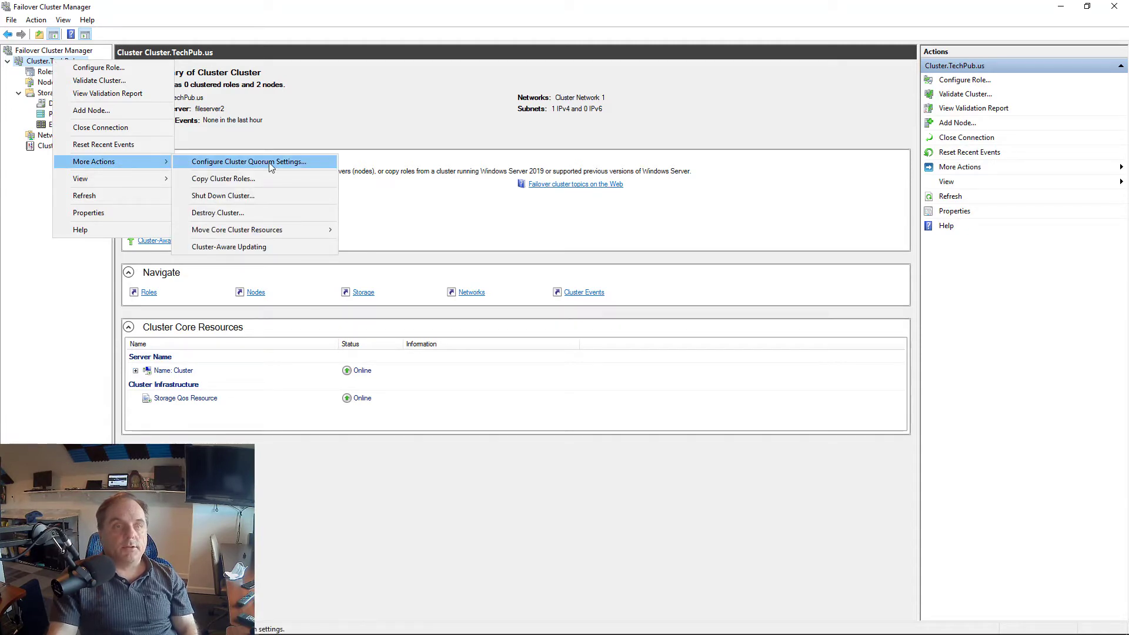
Step: Launch the Configure Cluster Quorum Wizard from the cluster's More Actions menu
left_click(248, 161)
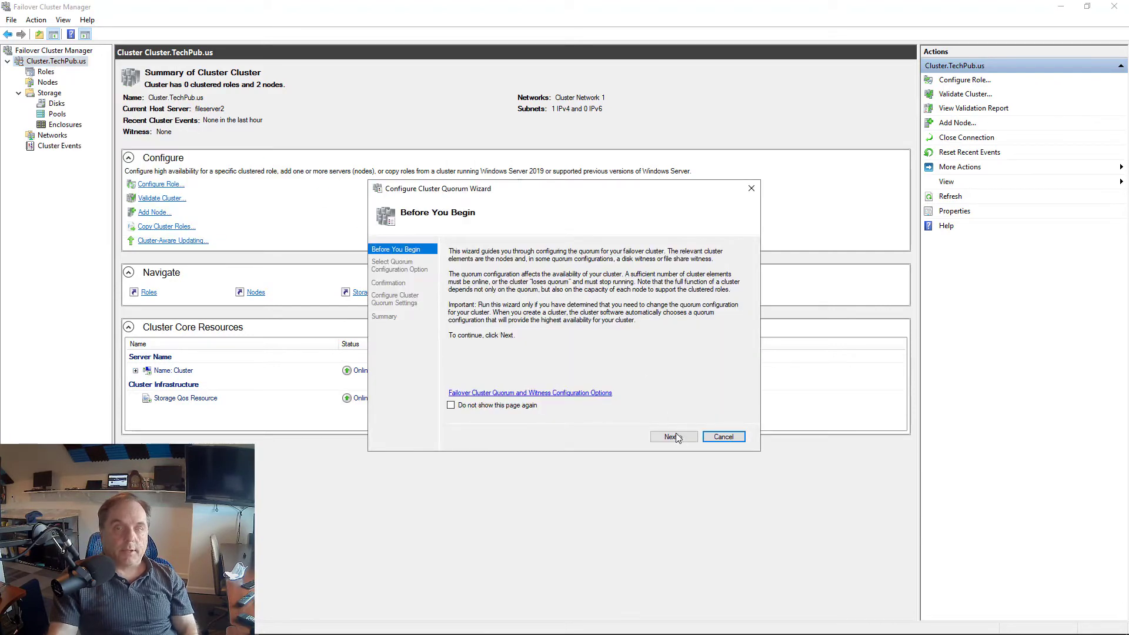
Step: Move past Before You Begin and choose 'Select the quorum witness'
left_click(671, 436)
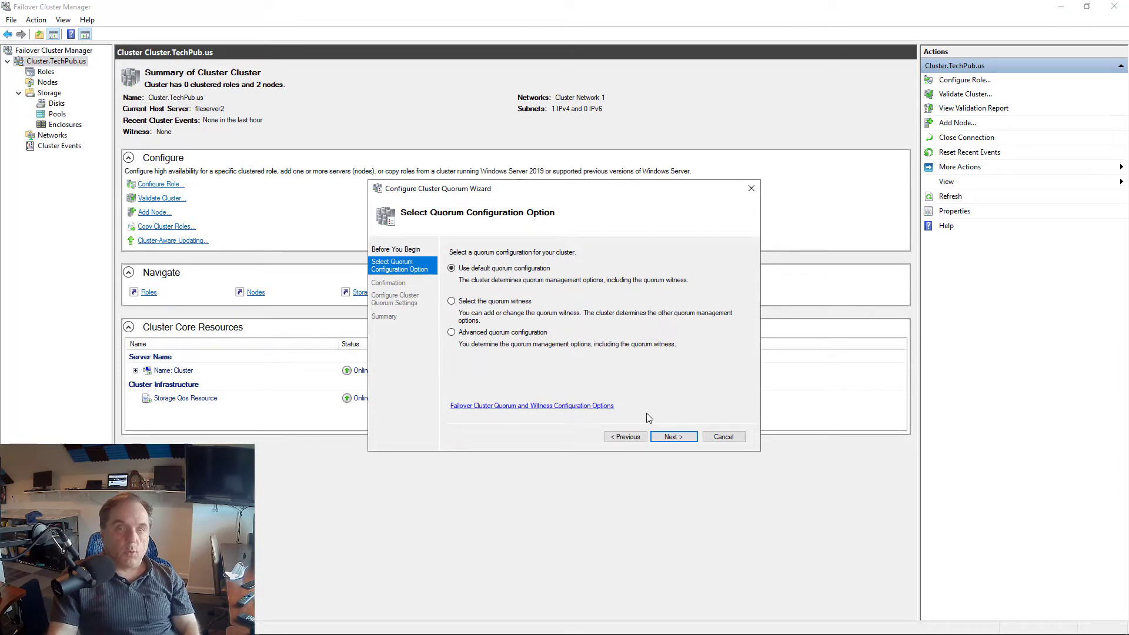
mouse_move(655, 395)
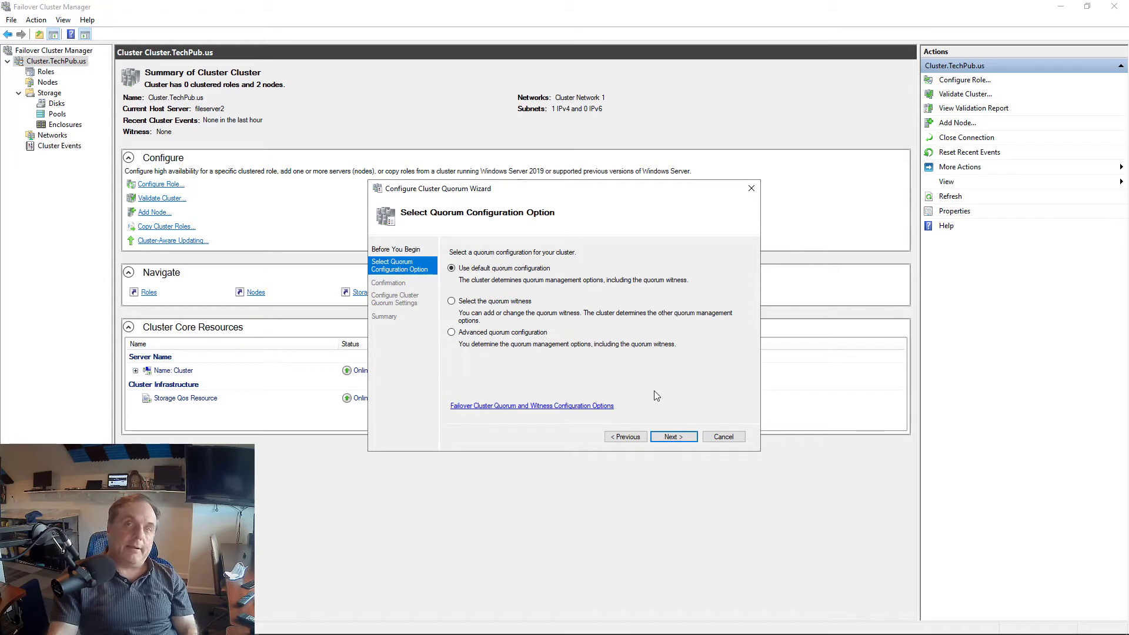
mouse_move(587, 377)
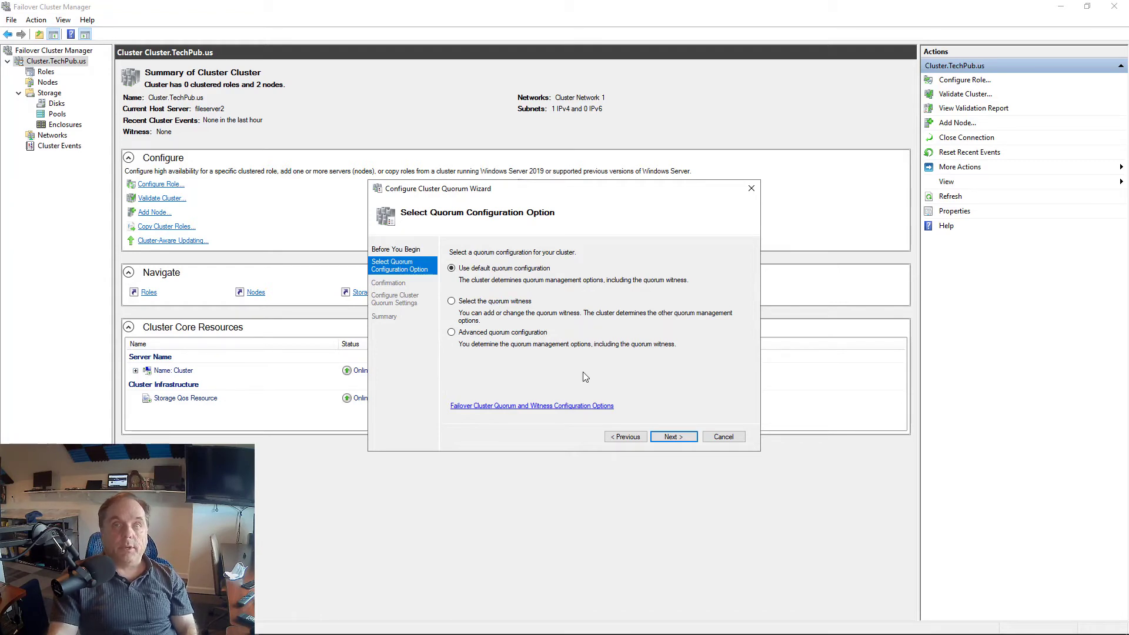
left_click(452, 301)
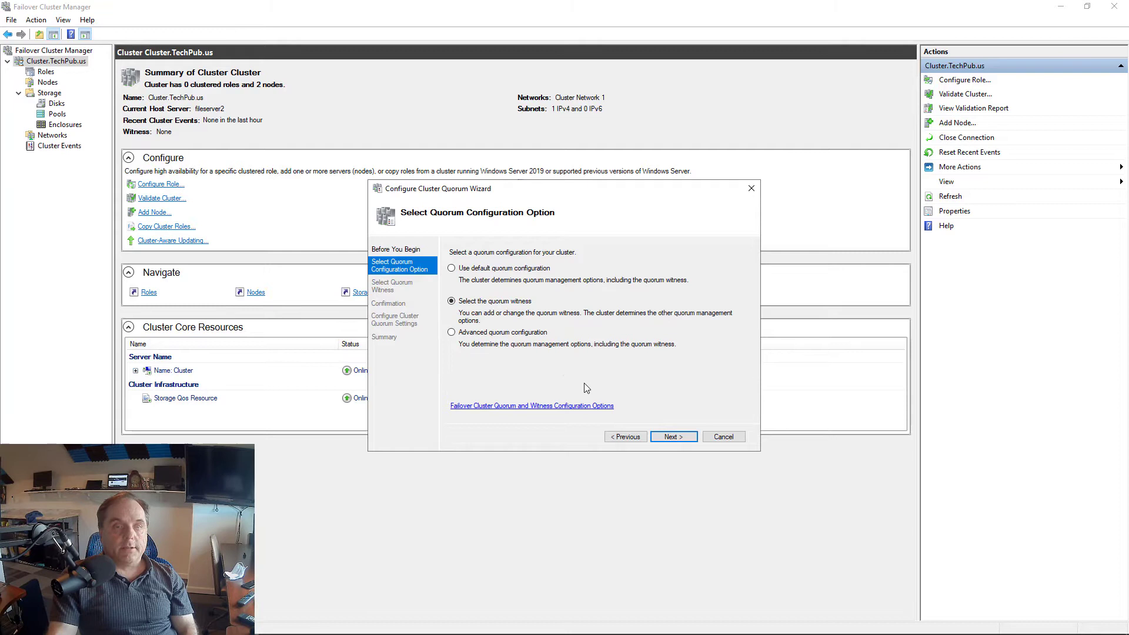
Step: Compare the file share and cloud witness options, then settle on 'Configure a disk witness'
left_click(673, 437)
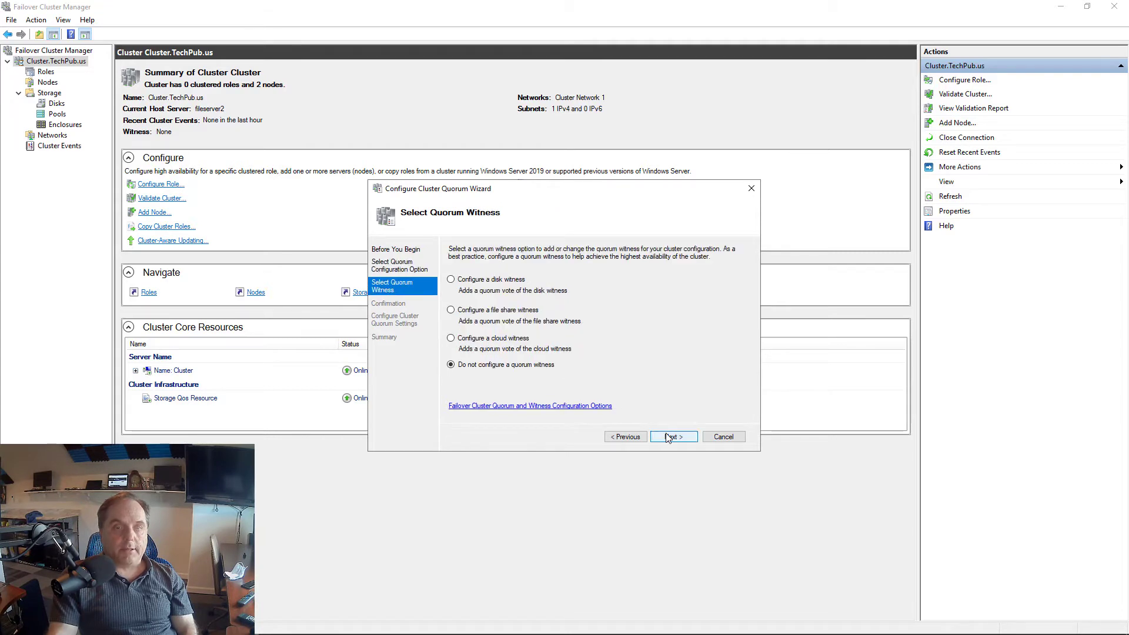
mouse_move(607, 343)
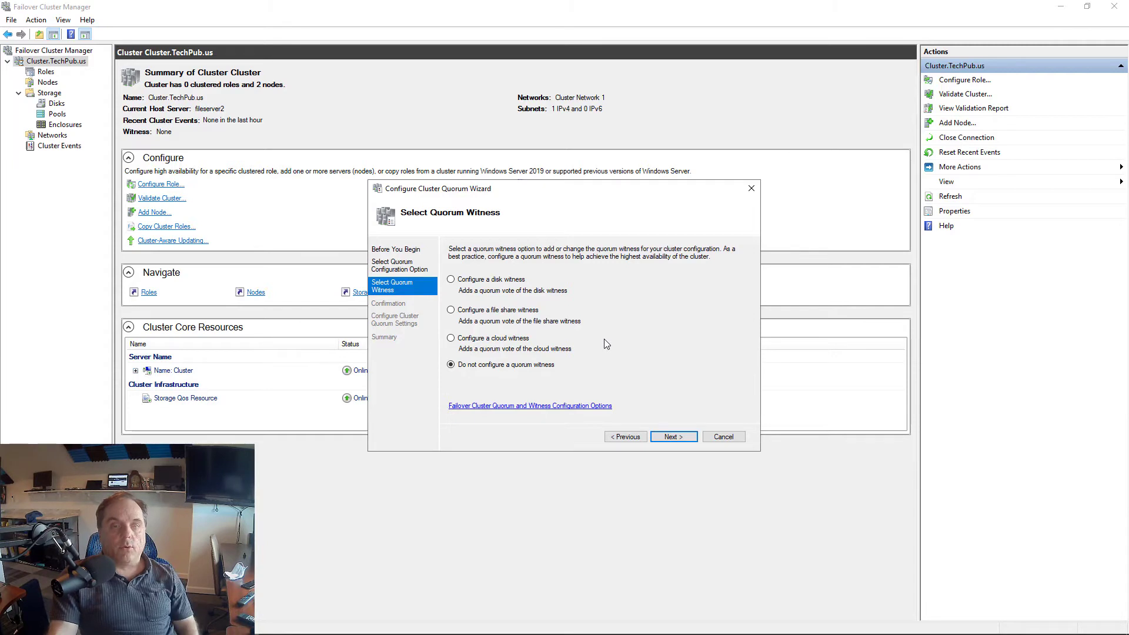
left_click(450, 279)
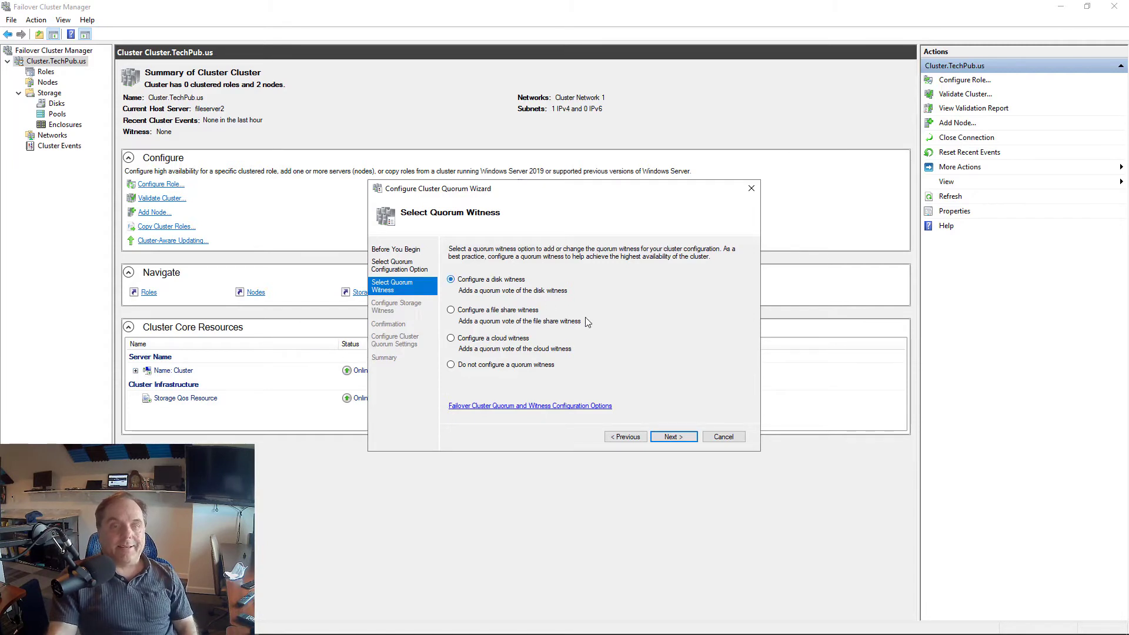
mouse_move(513, 319)
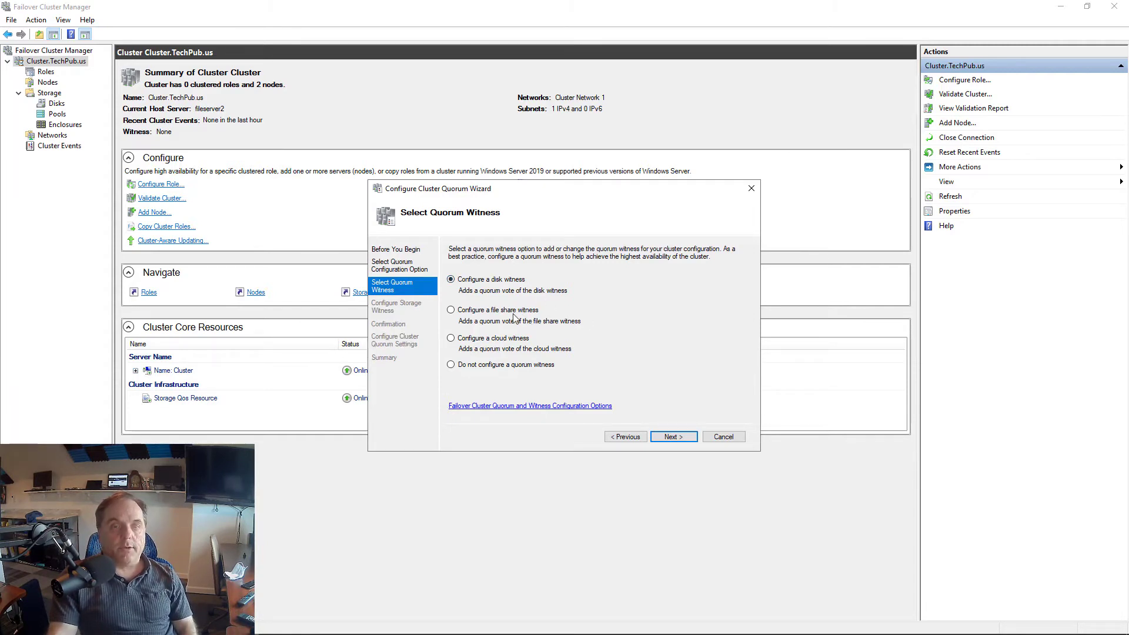
left_click(450, 310)
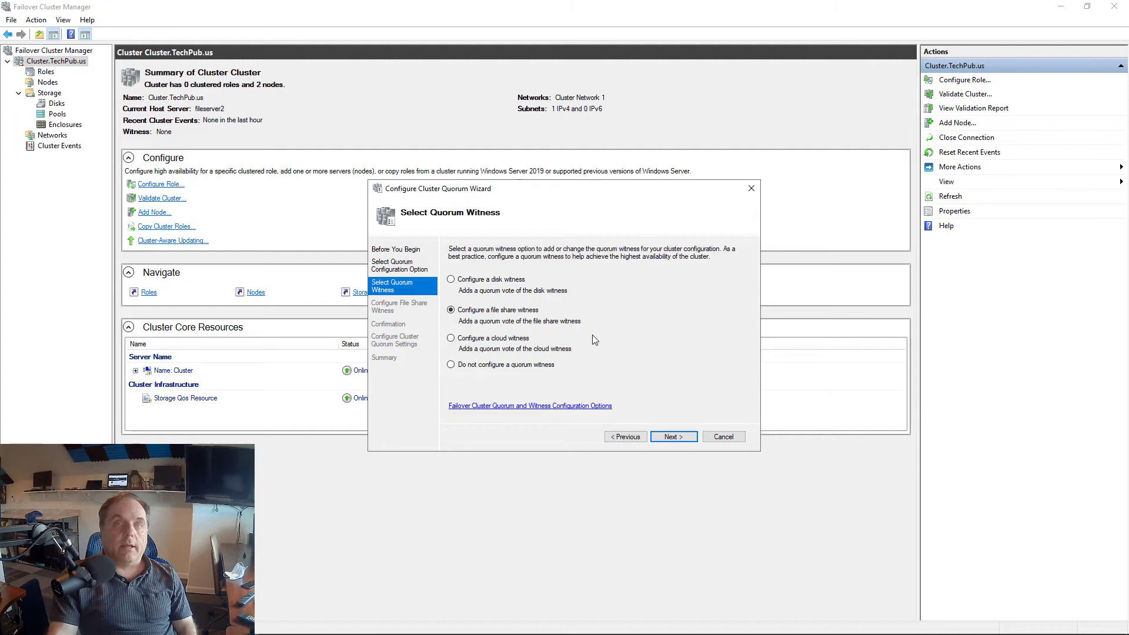
left_click(451, 337)
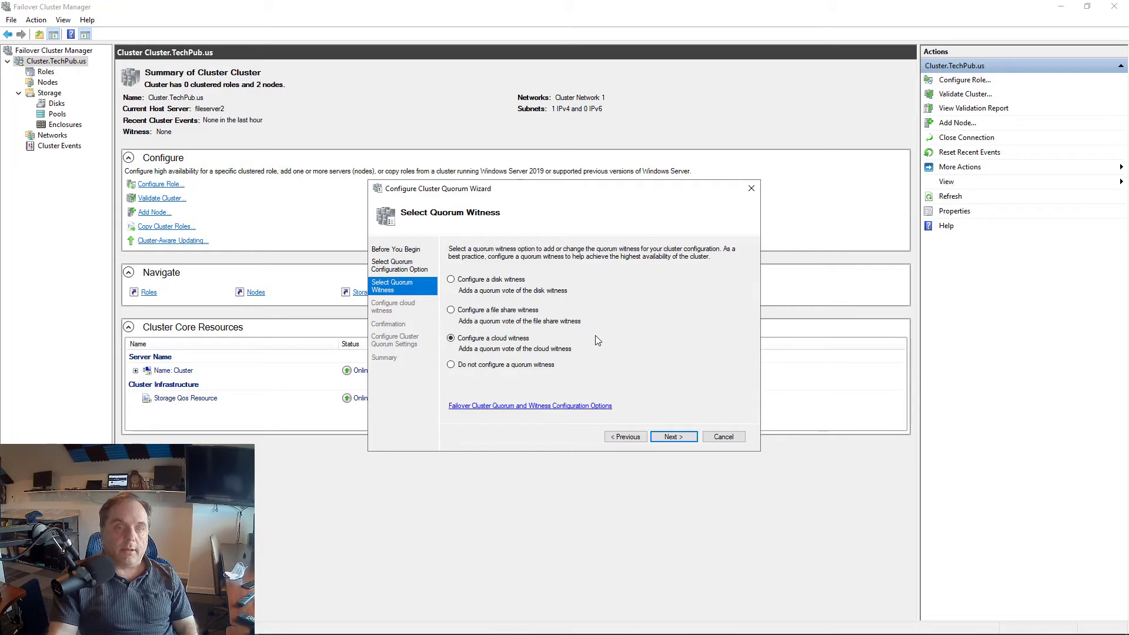
left_click(450, 280)
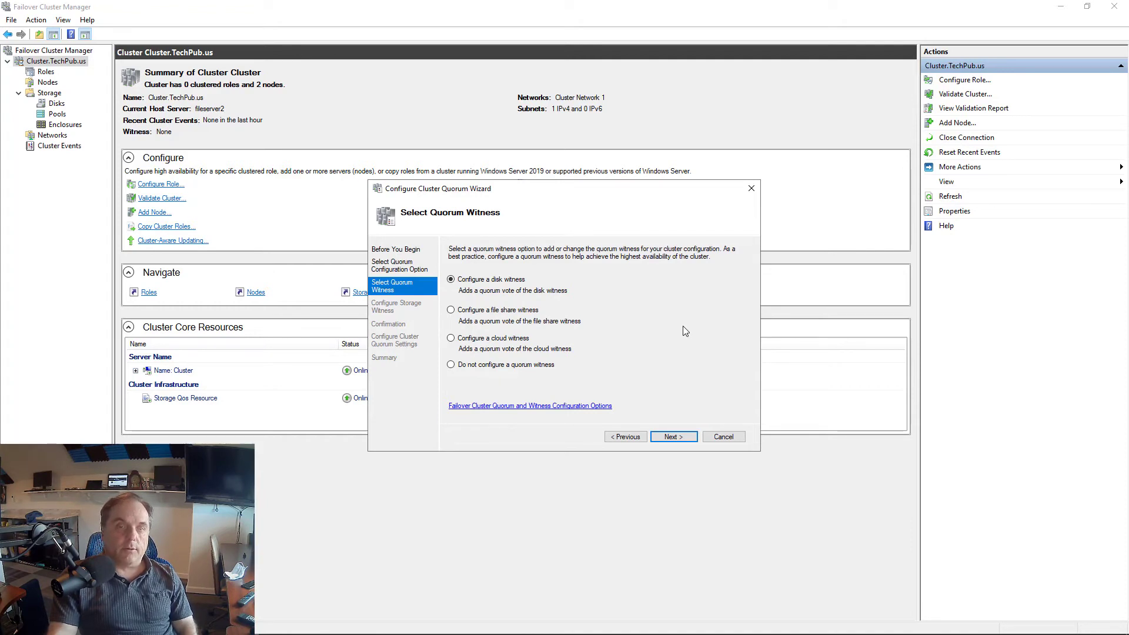
mouse_move(678, 420)
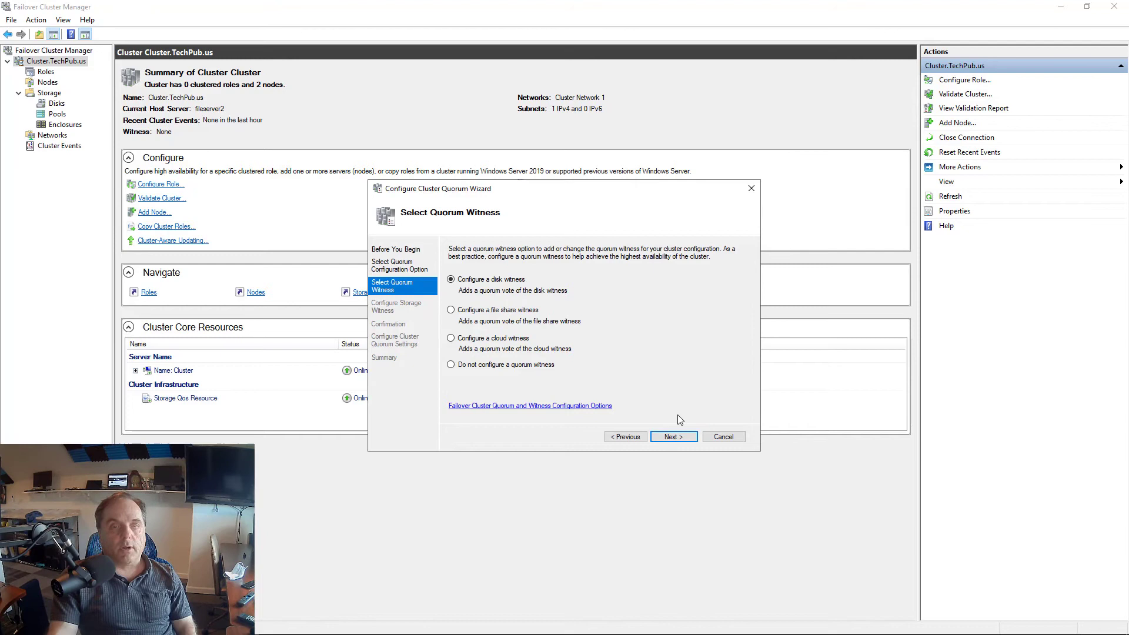
Step: Tick Cluster Disk 1 as the disk witness and advance to the Confirmation page
left_click(672, 437)
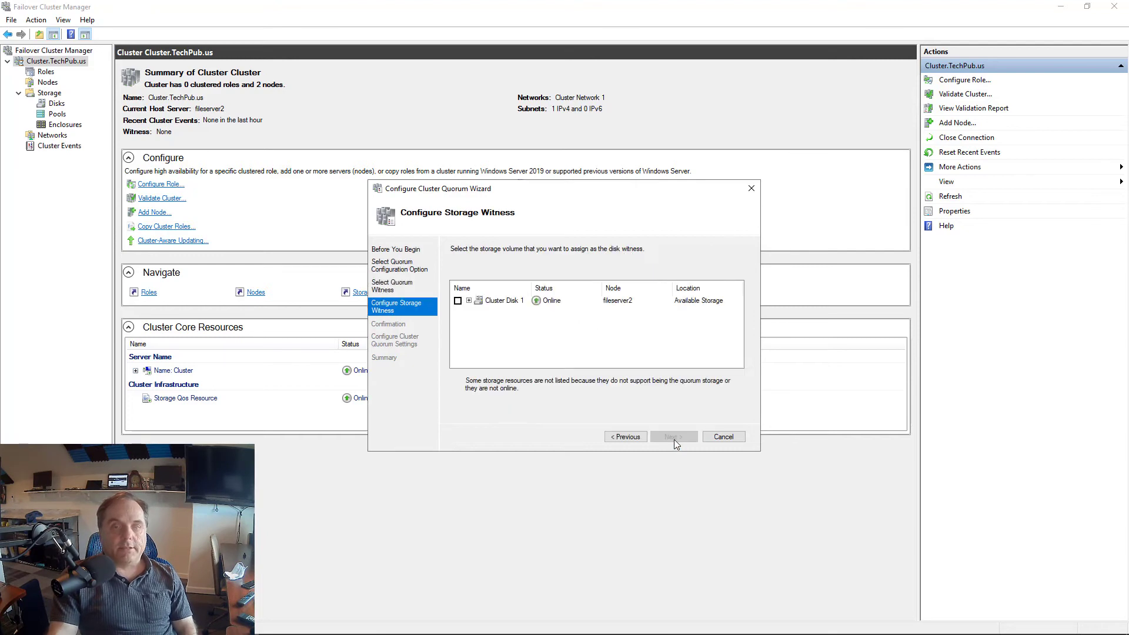
mouse_move(474, 308)
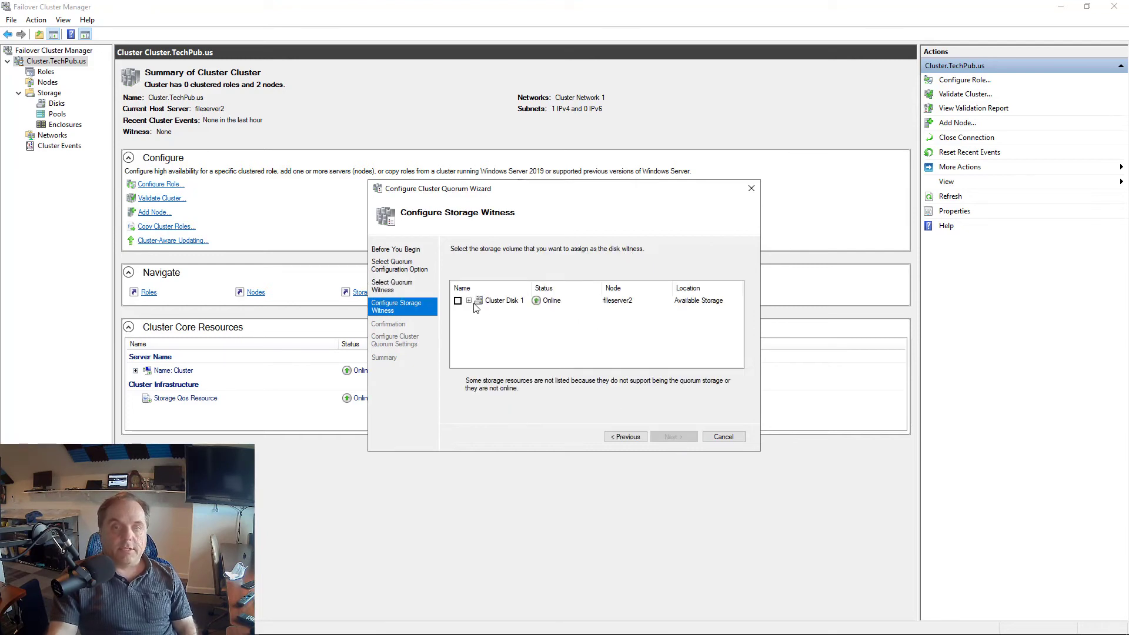
left_click(469, 301)
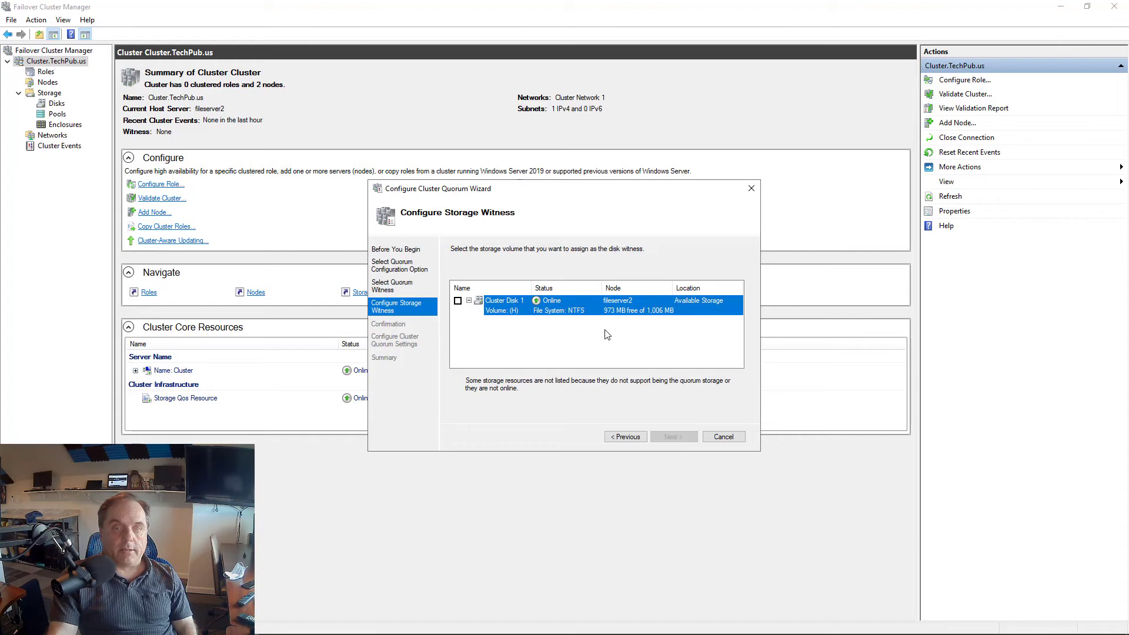
mouse_move(638, 312)
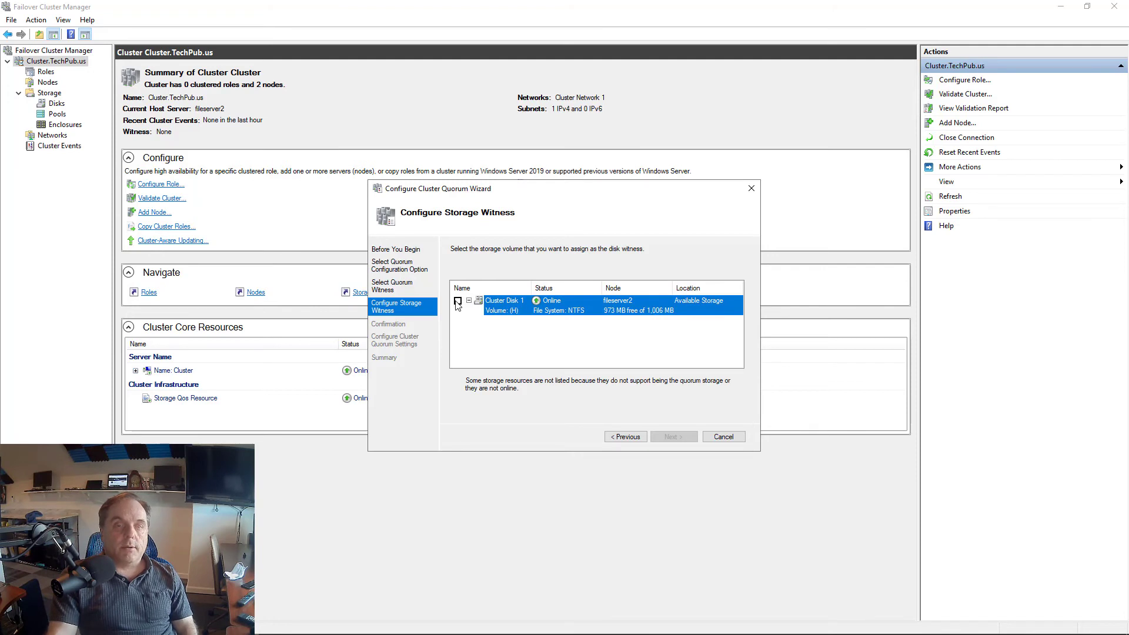
left_click(458, 300)
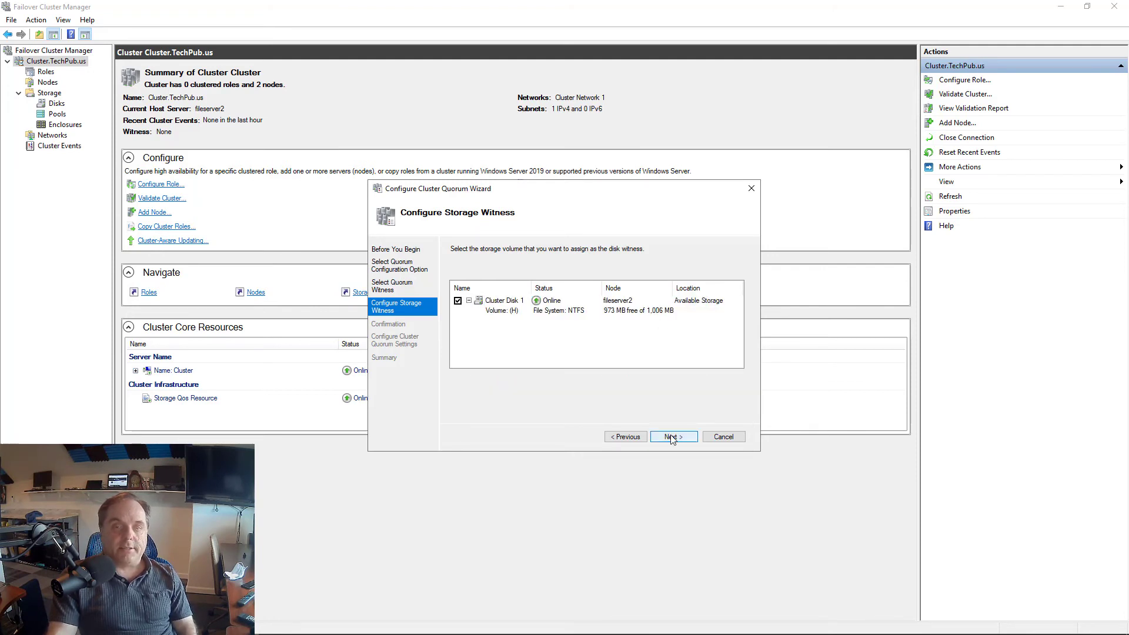
left_click(672, 437)
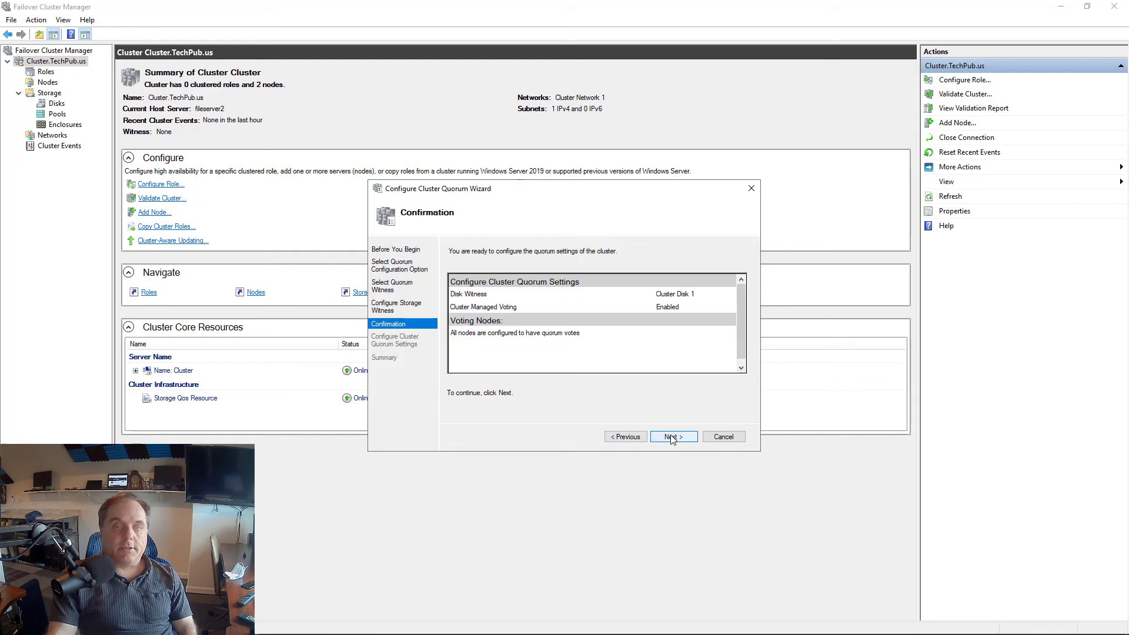
Step: Confirm the Cluster Disk 1 disk witness settings and finish the wizard
left_click(673, 436)
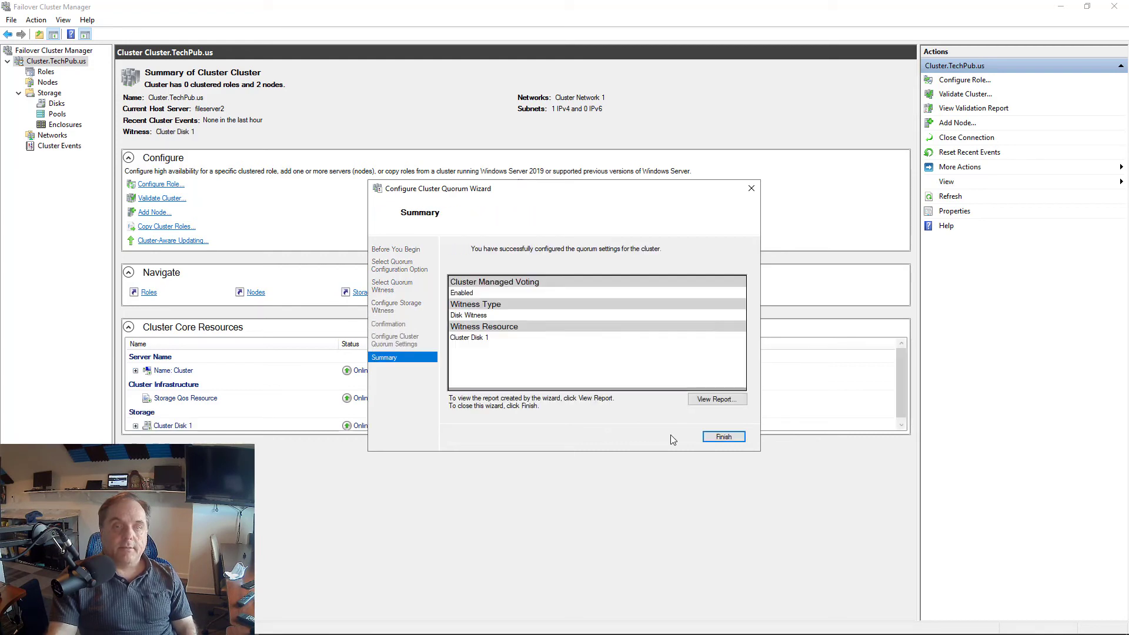
mouse_move(723, 436)
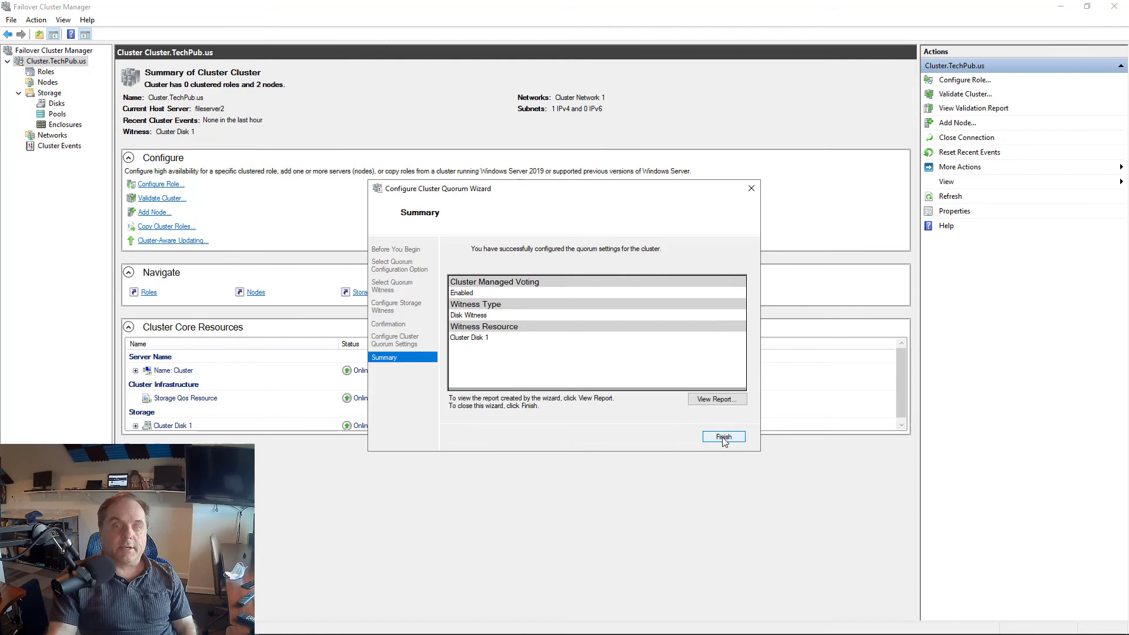
left_click(723, 437)
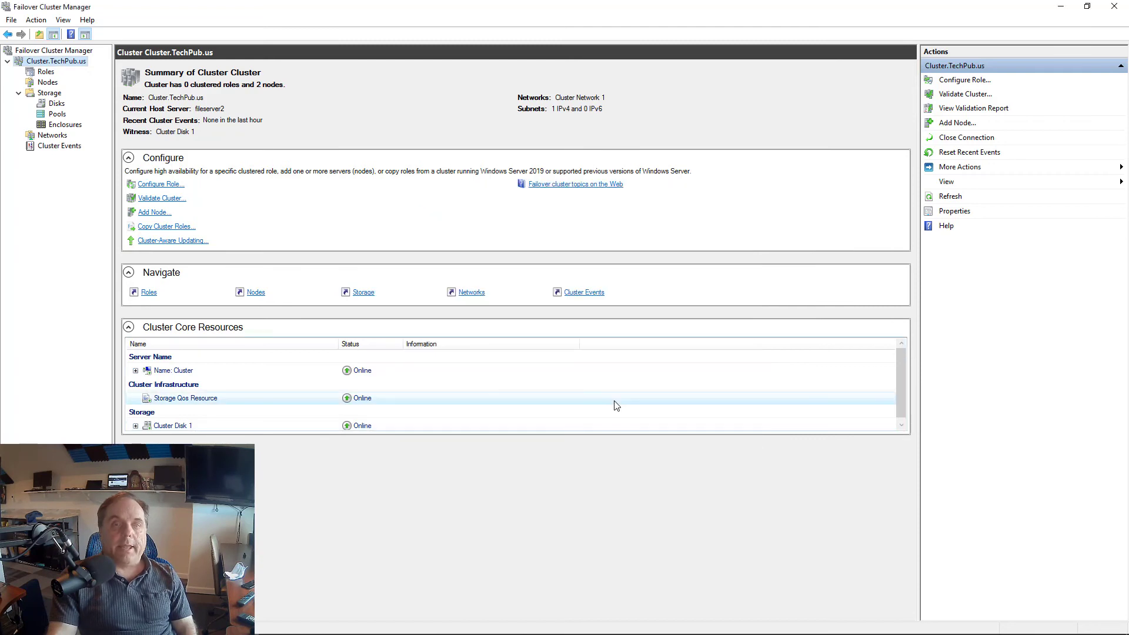